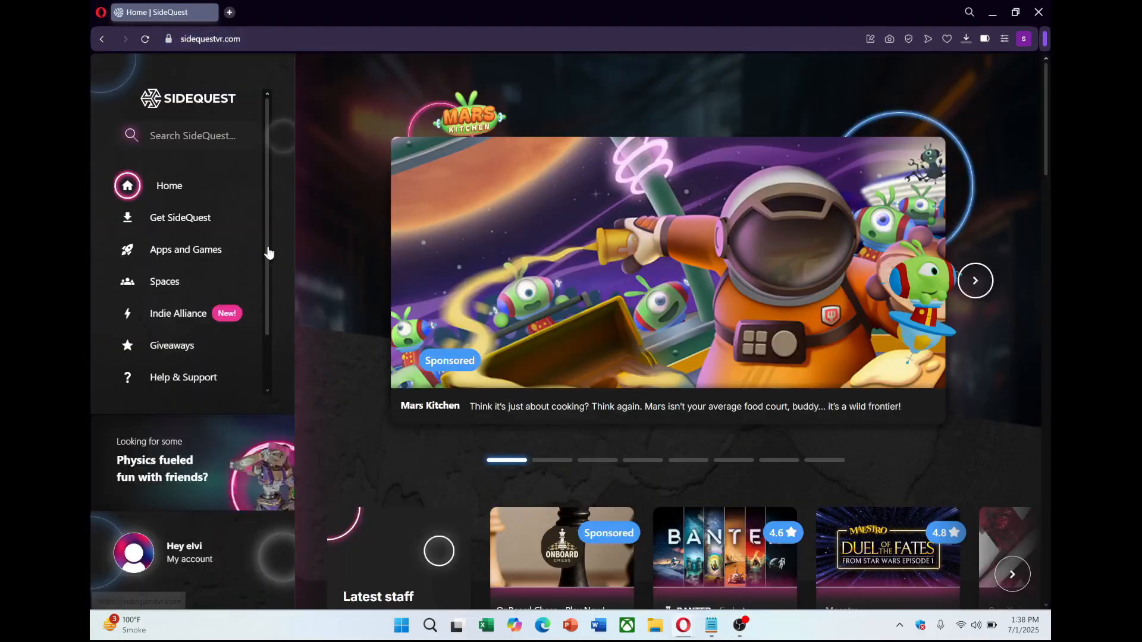
Open the Get SideQuest page and scroll down to the installer options
left_click(180, 217)
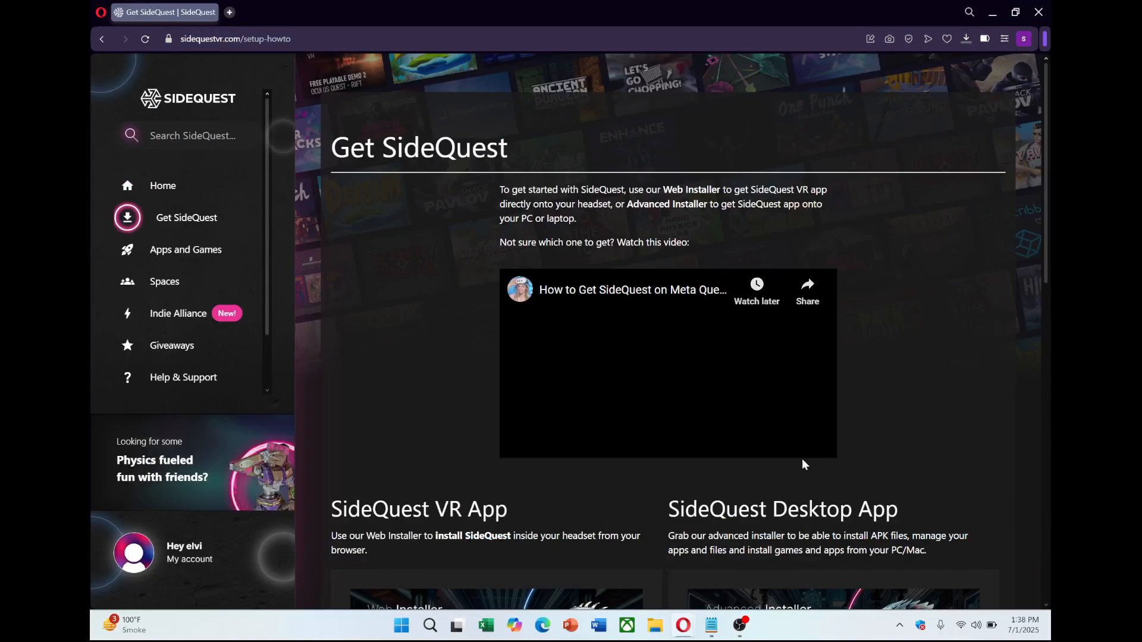
scroll("down", 3)
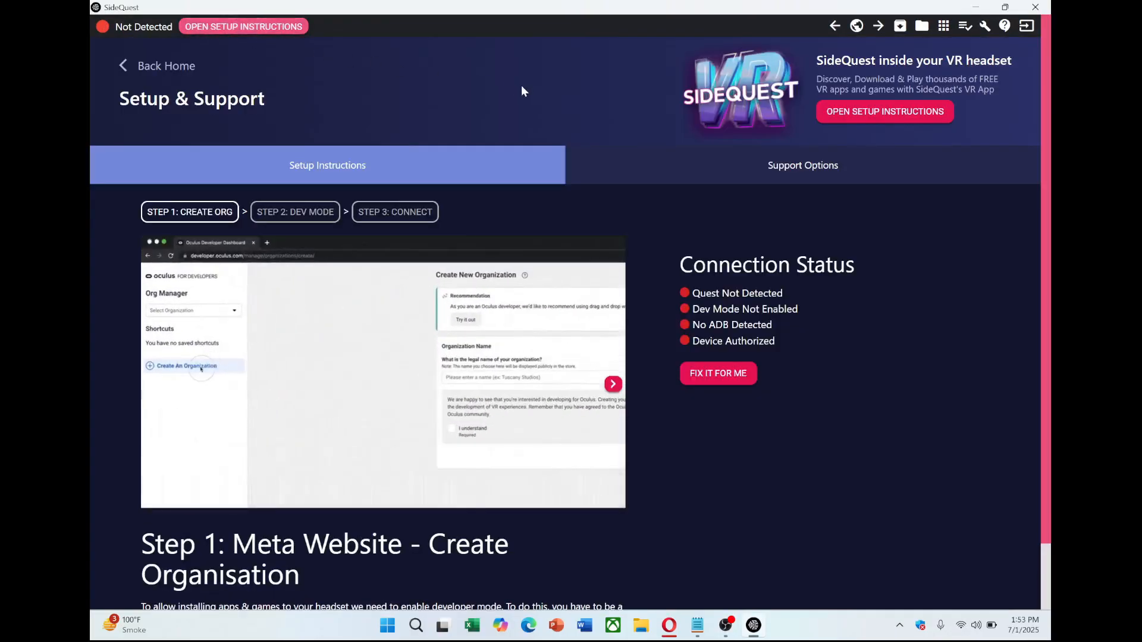
Play the Step 1 Create Organisation video and scroll through its instructions
left_click(383, 370)
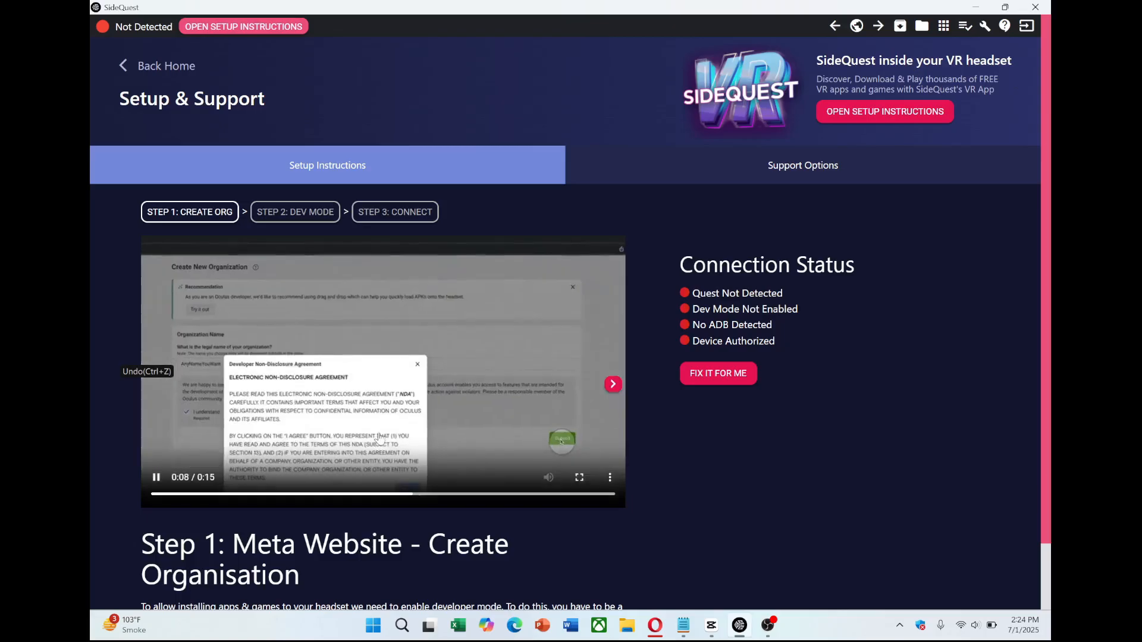
scroll("down", 3)
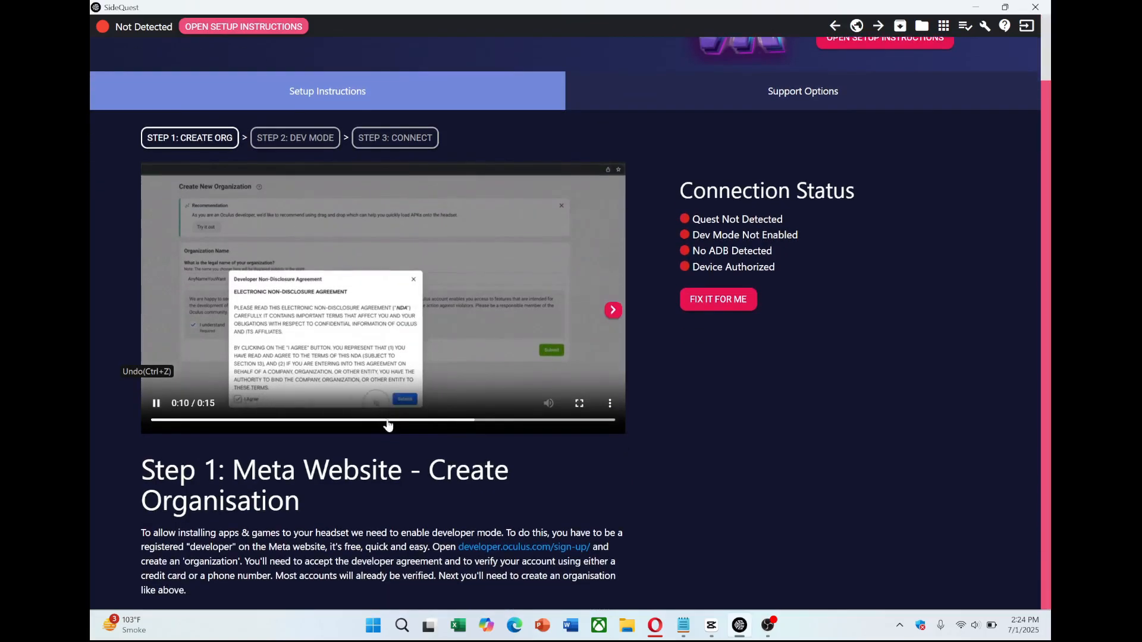
scroll("up", 3)
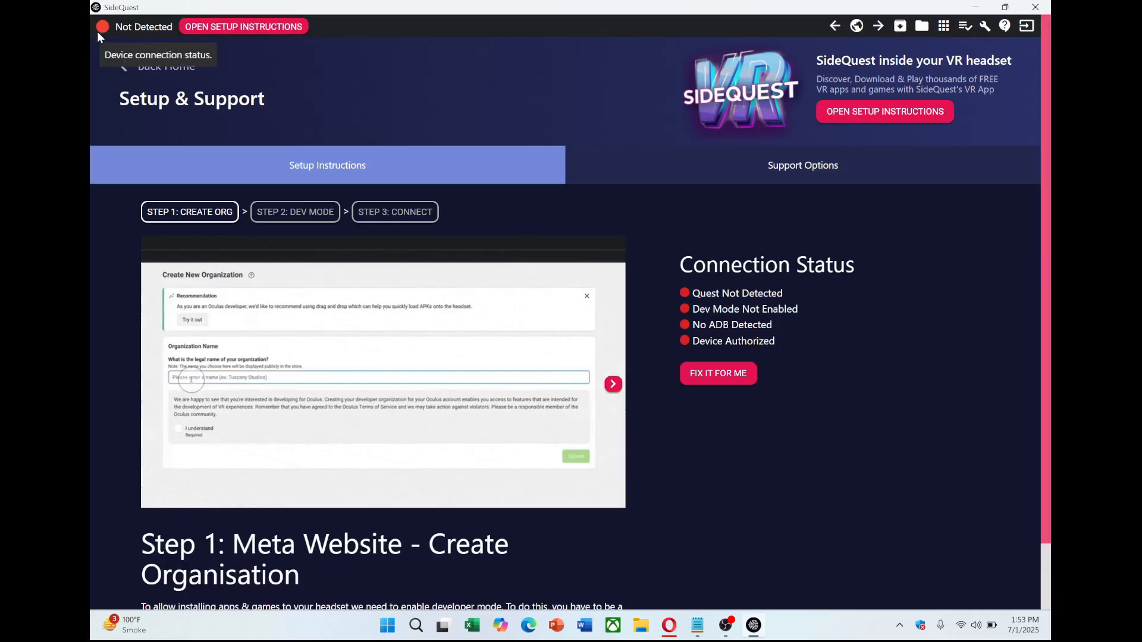
Enter the organisation name 'AnyNameYouWant' and confirm it
type("AnyNameYouWant")
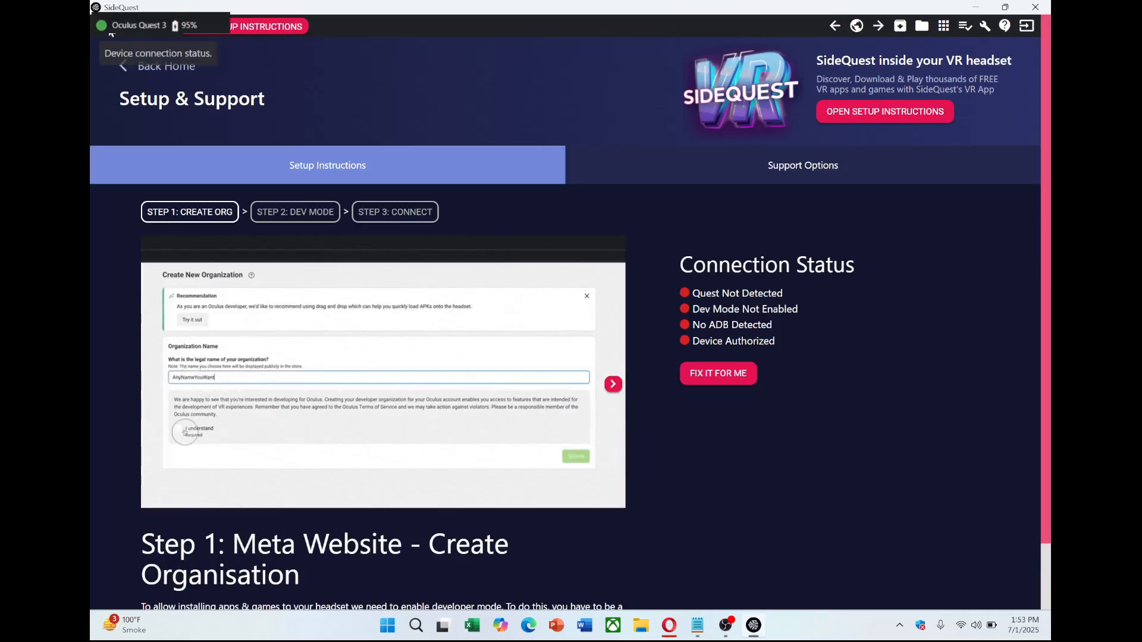
left_click(179, 428)
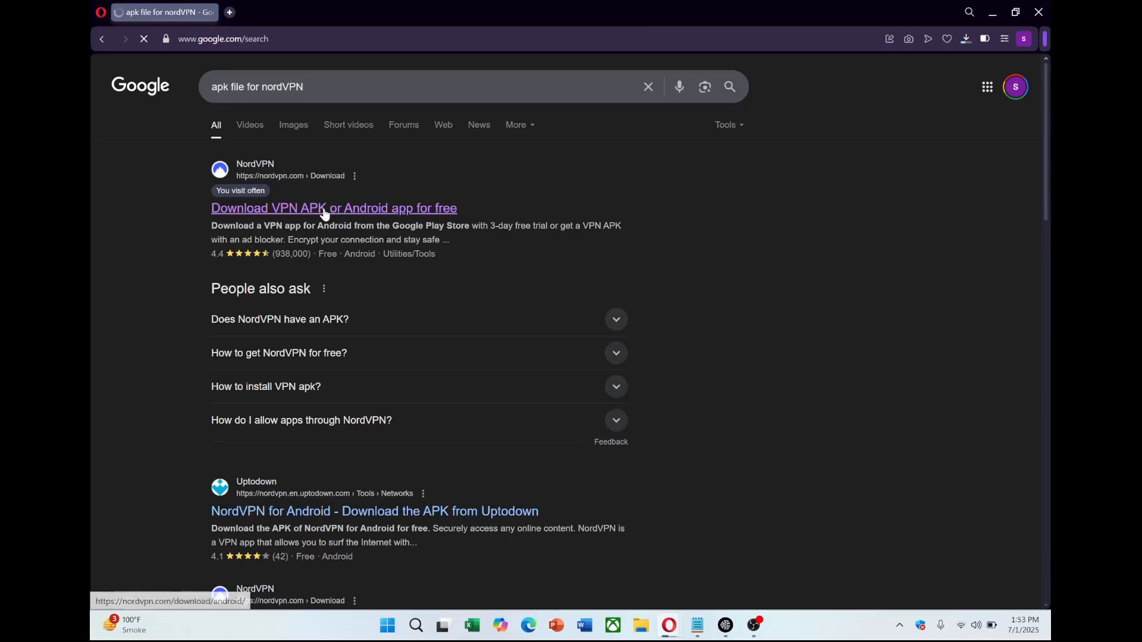
Open NordVPN's Android download page from search results and choose the APK version
left_click(334, 208)
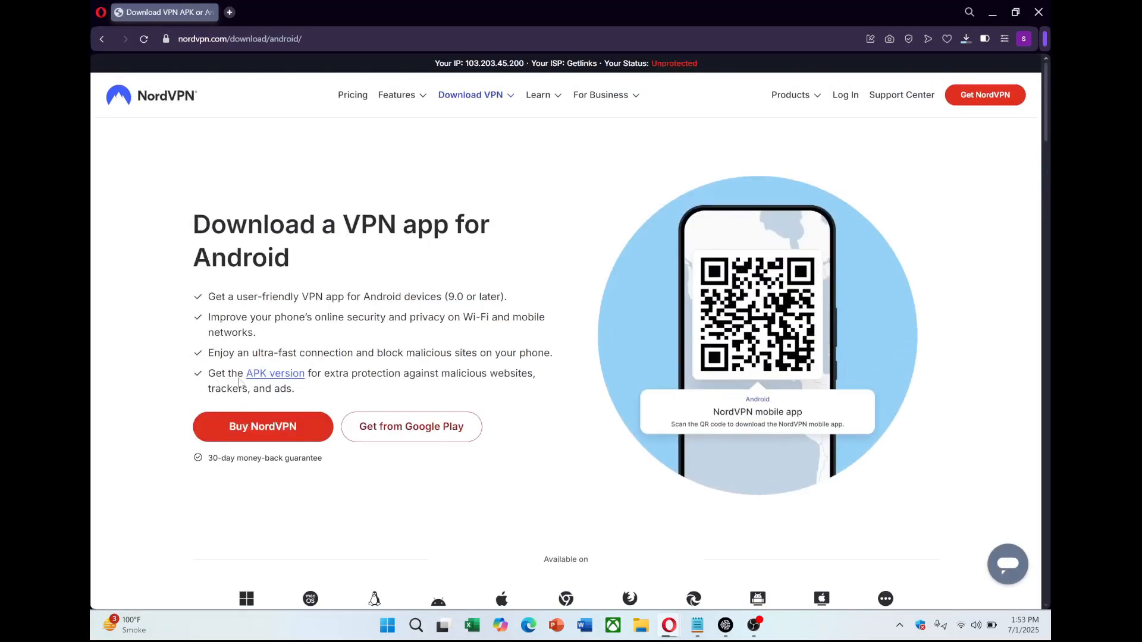
left_click(276, 373)
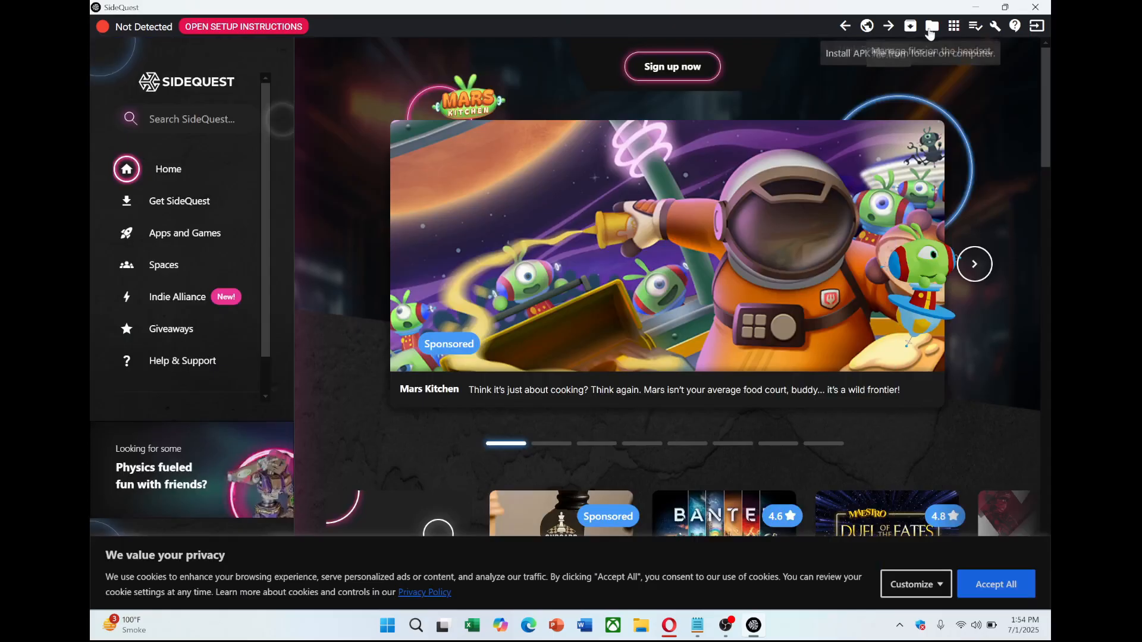
Install the NordVPN APK onto the headset from a folder on the computer
left_click(931, 25)
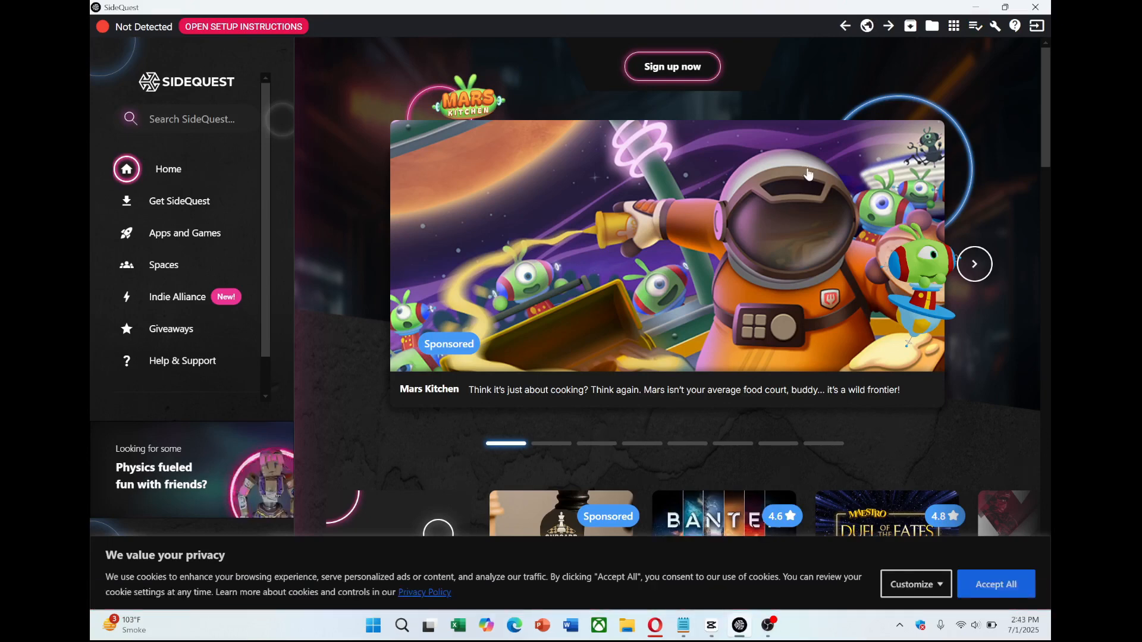
left_click(953, 26)
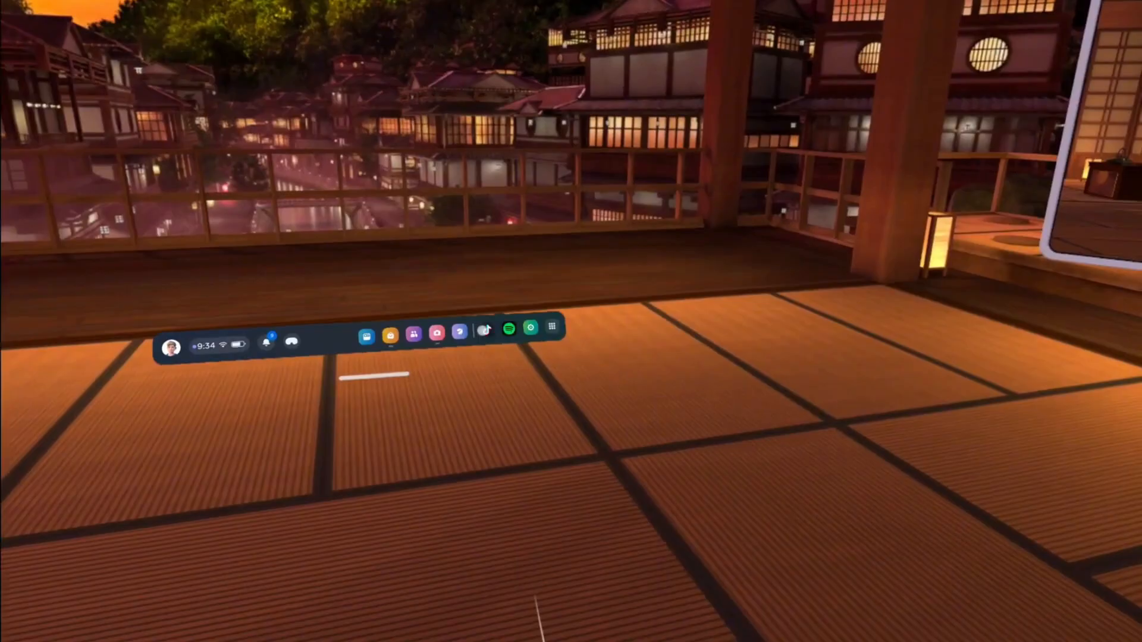
Show Unknown Sources apps in the Library, listing NordVPN, TikTok and Spotify
left_click(552, 328)
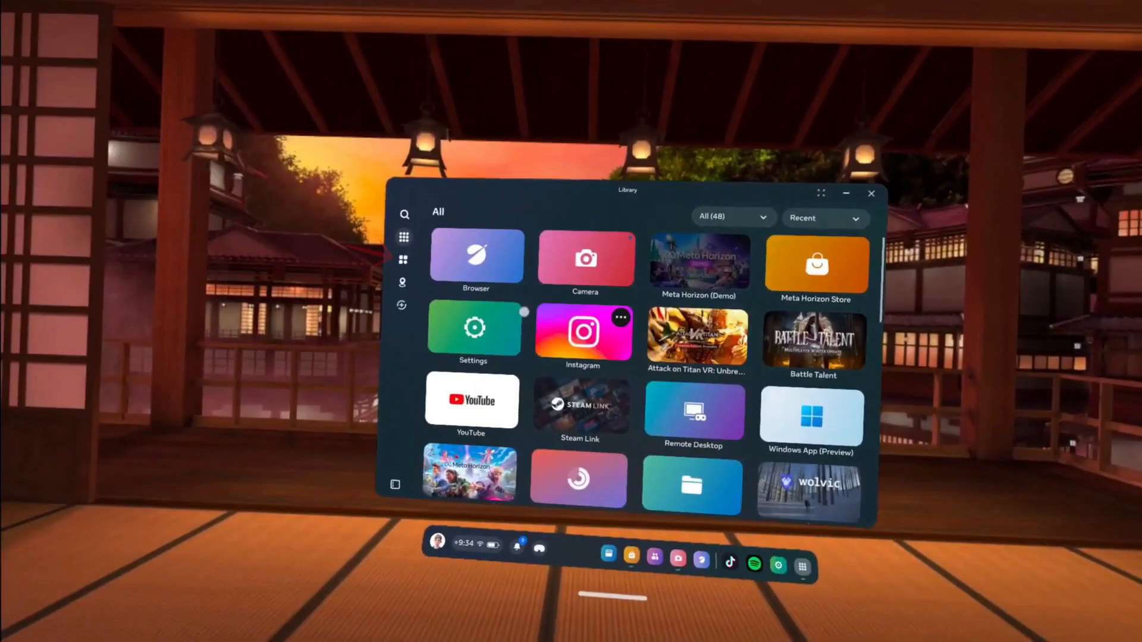
left_click(730, 217)
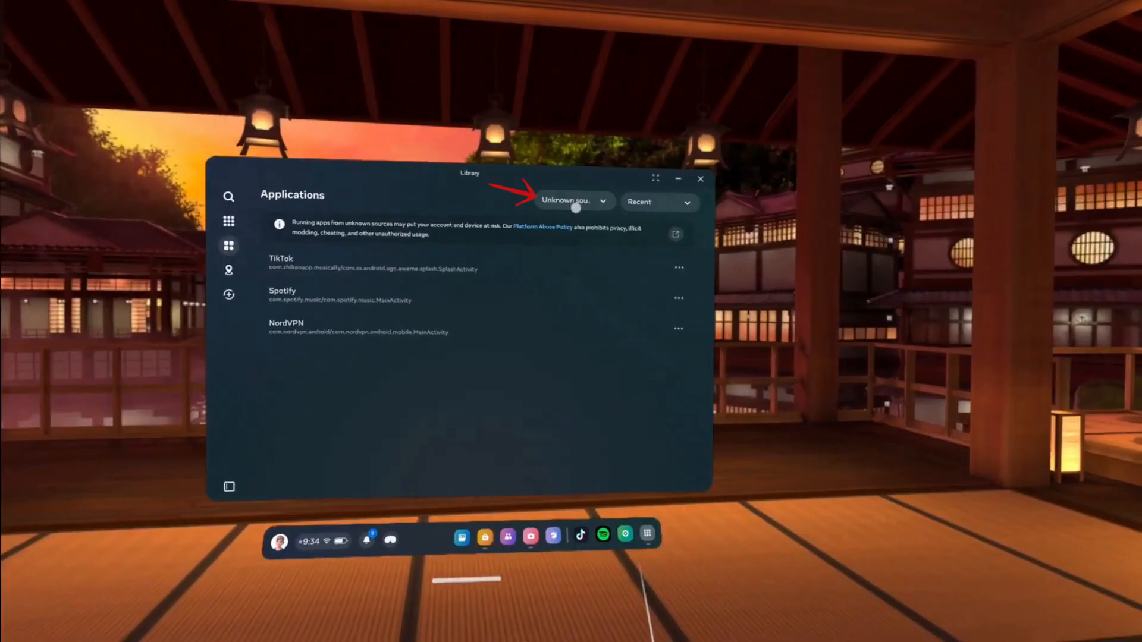
left_click(572, 202)
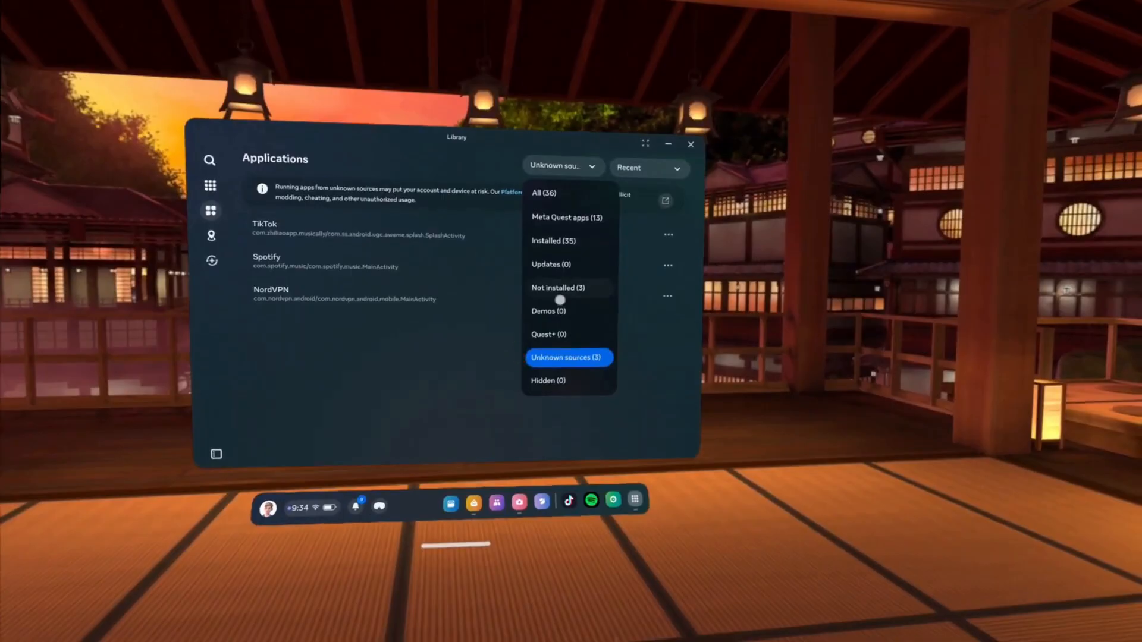